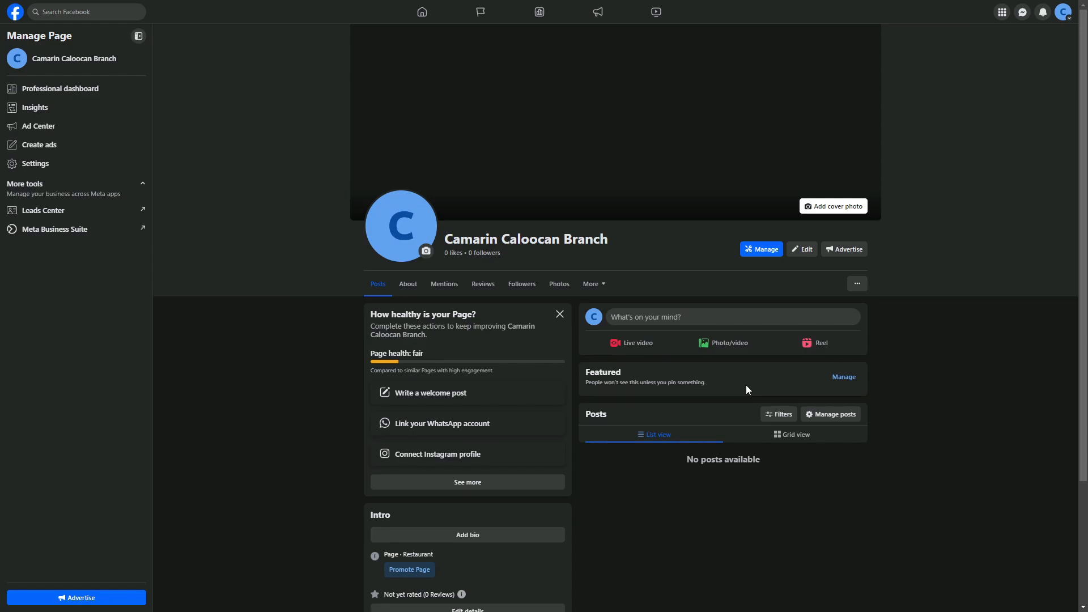
Reach the full Settings page via the account menu's Settings & privacy
{"action": "left_click", "coordinate": [1062, 11]}
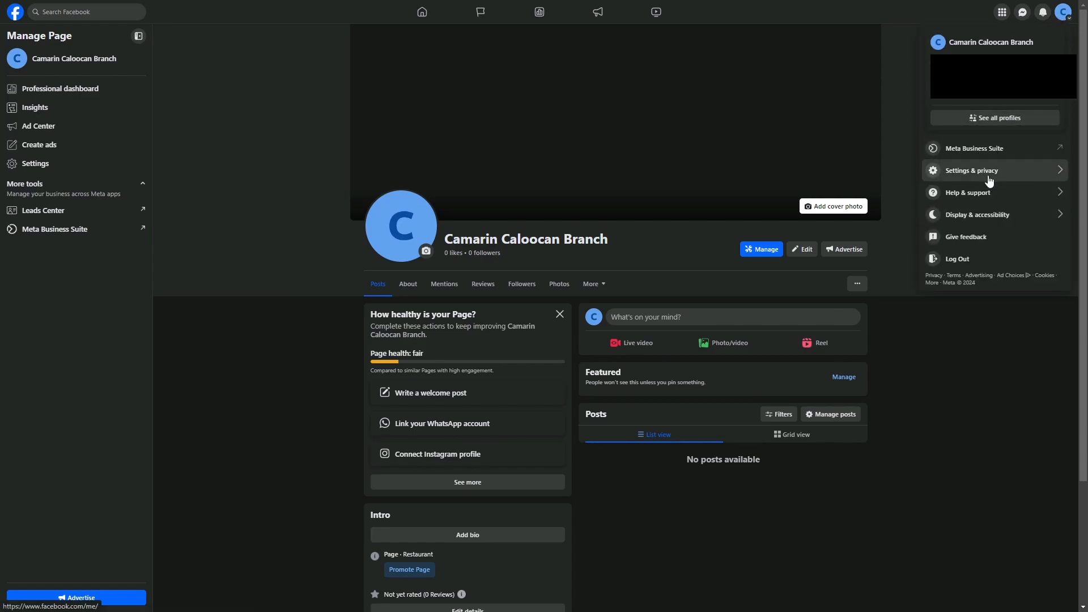
{"action": "left_click", "coordinate": [970, 170]}
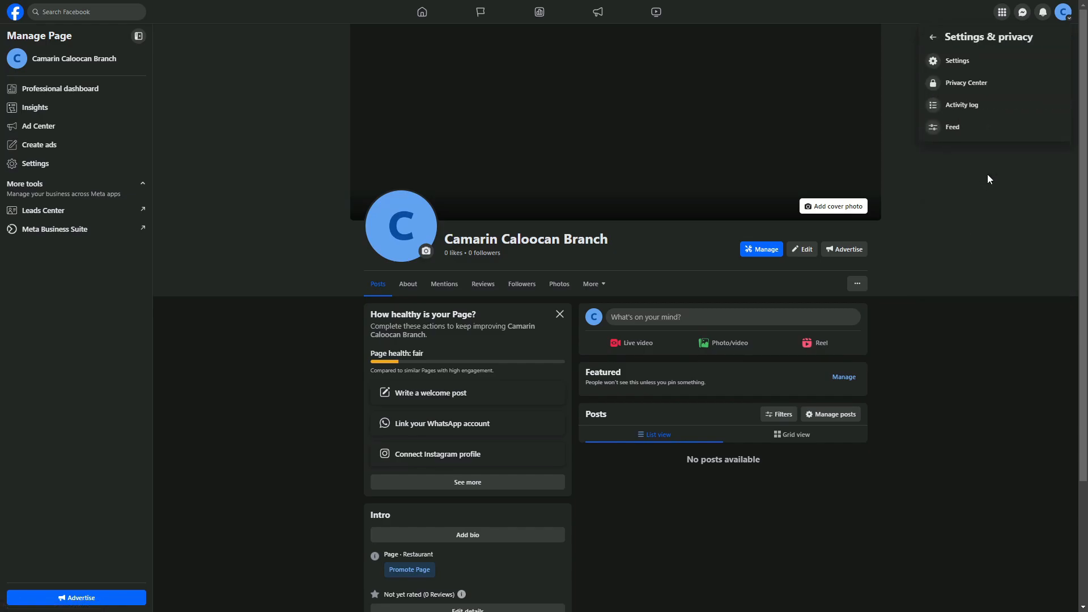
{"action": "left_click", "coordinate": [956, 60]}
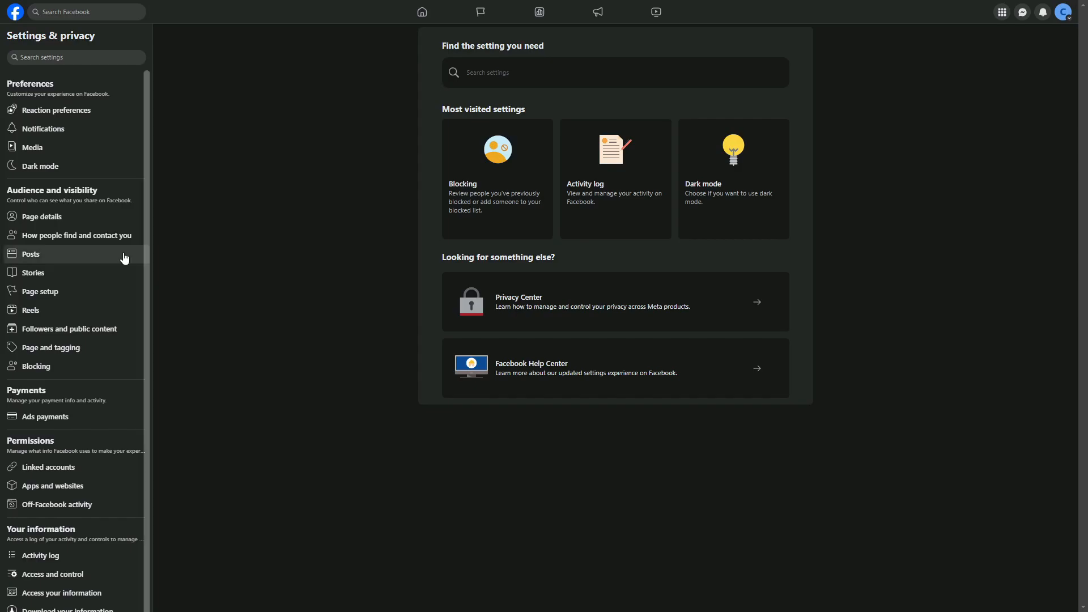
{"action": "mouse_move", "coordinate": [41, 291]}
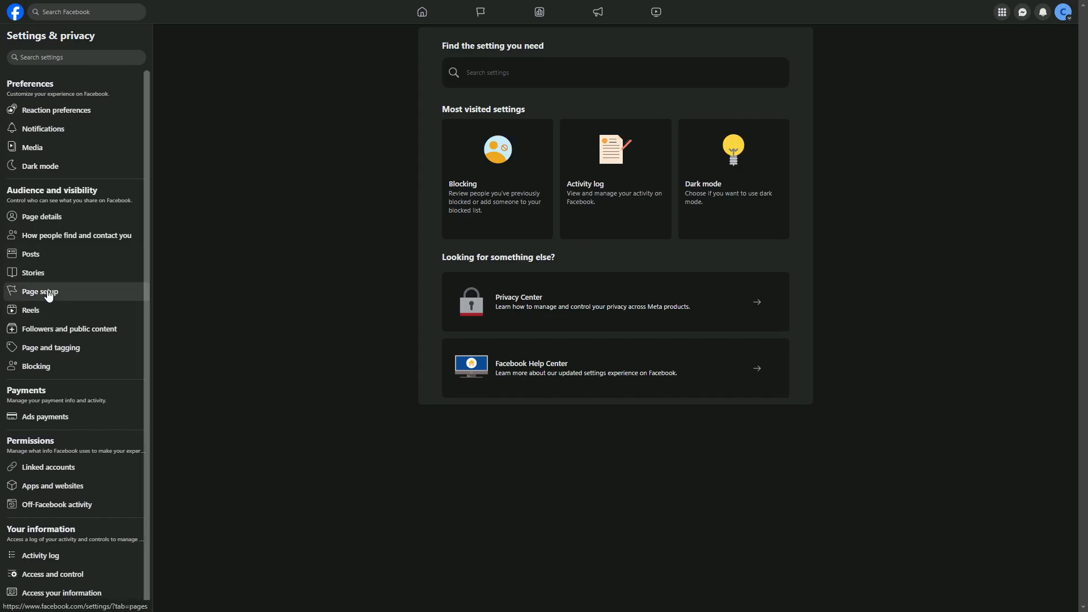
Go into Page setup and view the Name setting for the Page
{"action": "left_click", "coordinate": [39, 292]}
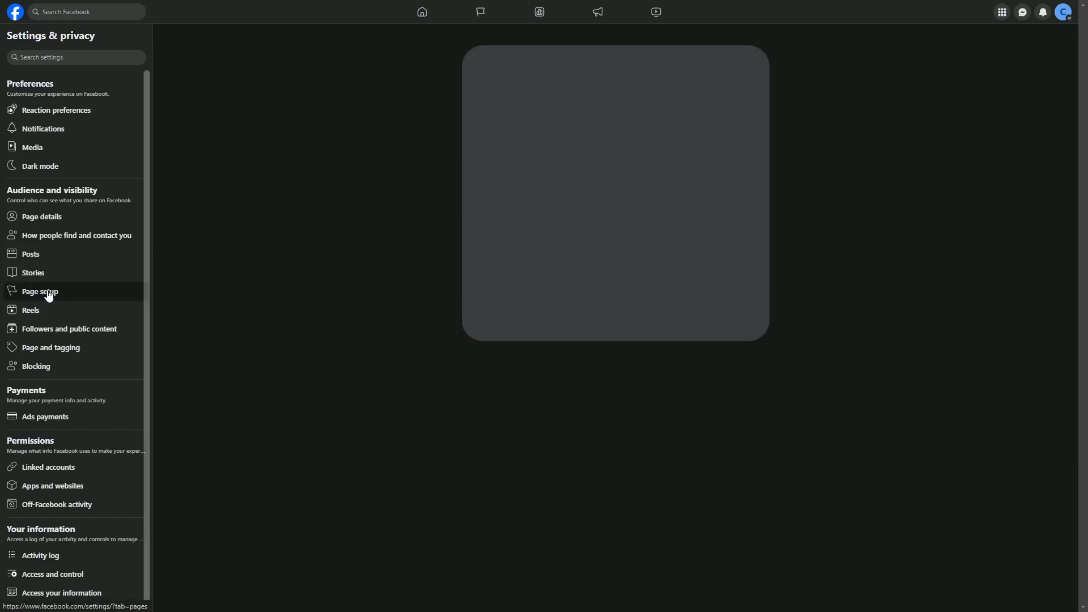
{"action": "left_click", "coordinate": [39, 291]}
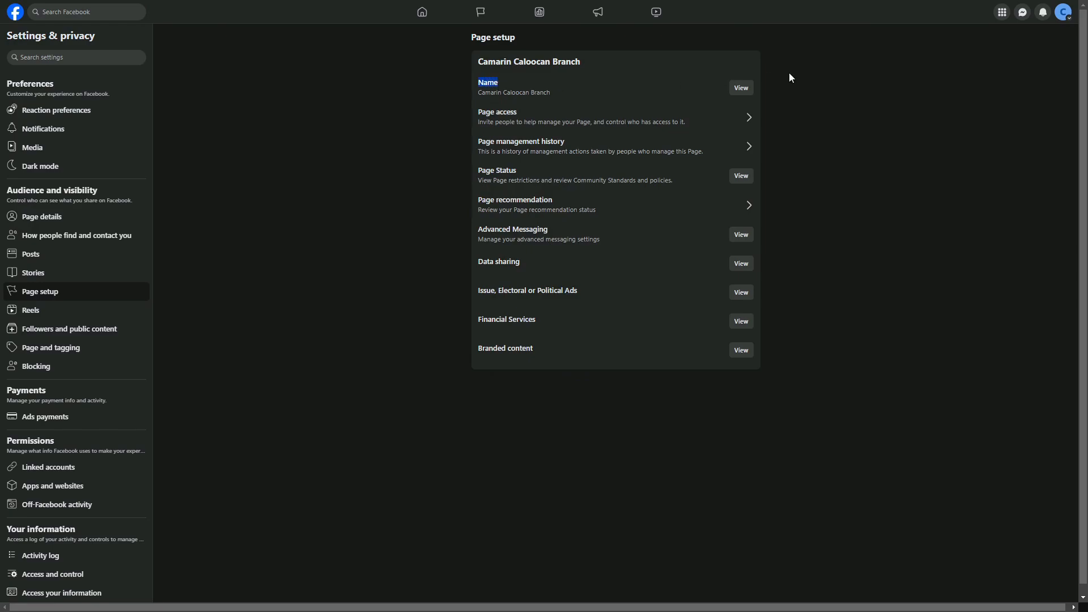
{"action": "left_click", "coordinate": [740, 87]}
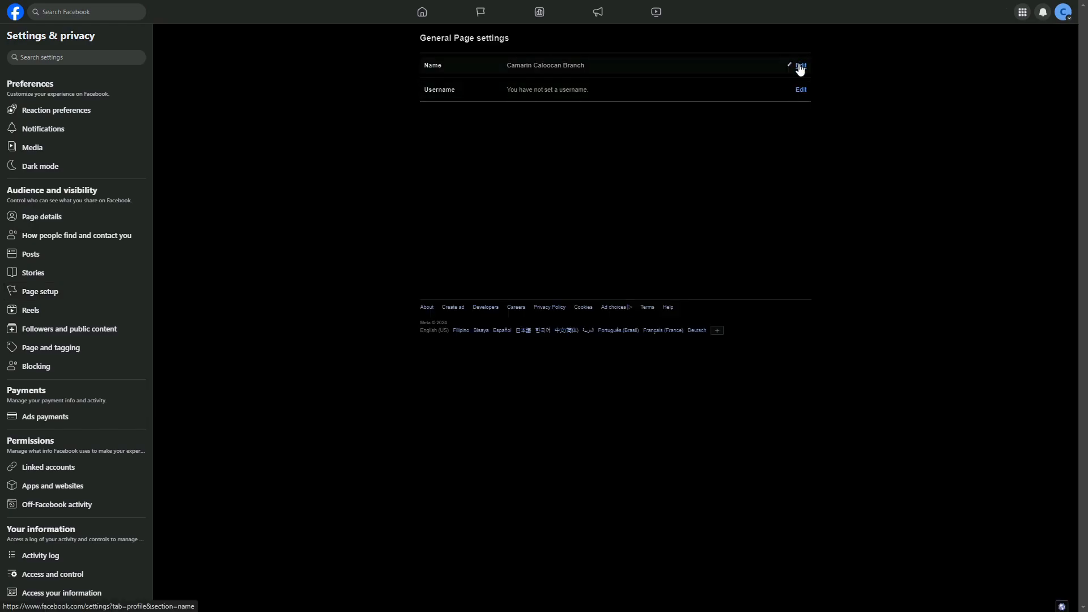
Edit the Page name to begin with 'Goldilocks - Camarin Cal'
{"action": "left_click", "coordinate": [800, 65]}
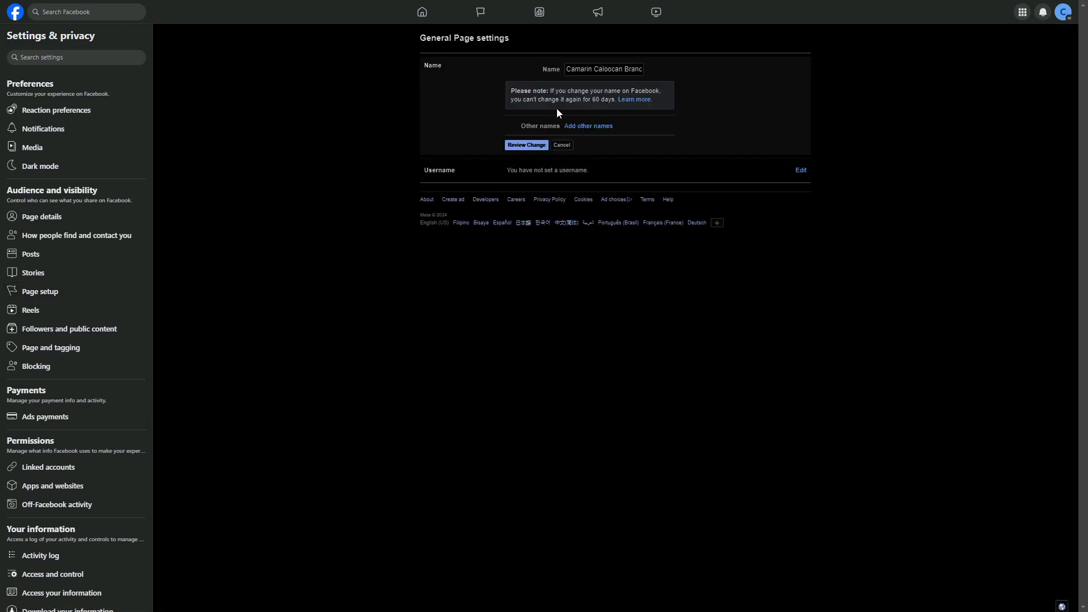
{"action": "left_click", "coordinate": [602, 69]}
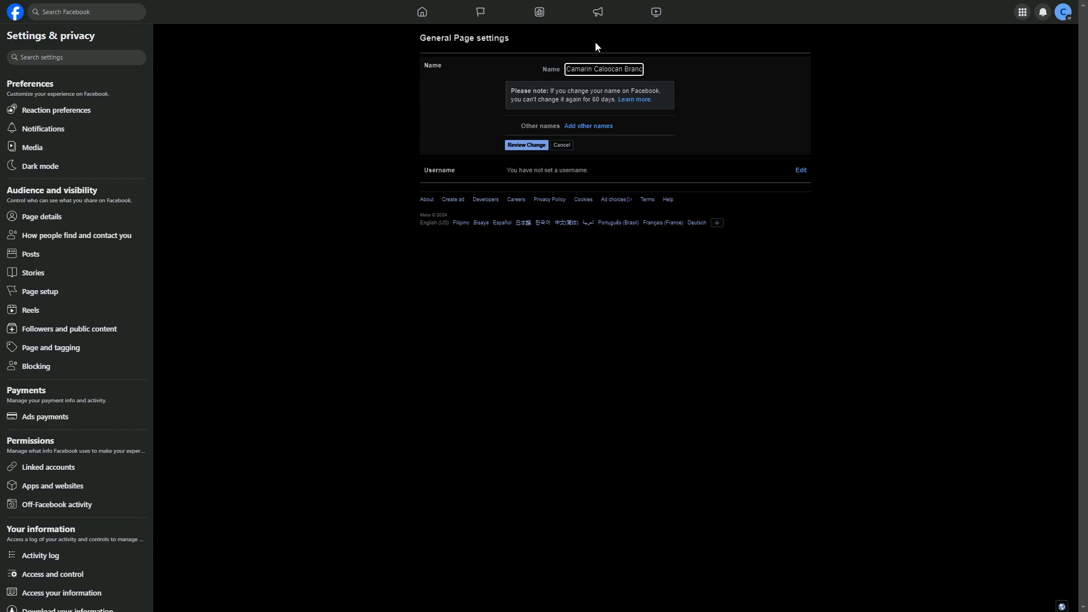
{"action": "type", "text": "Goldilocks - Camarin Cal"}
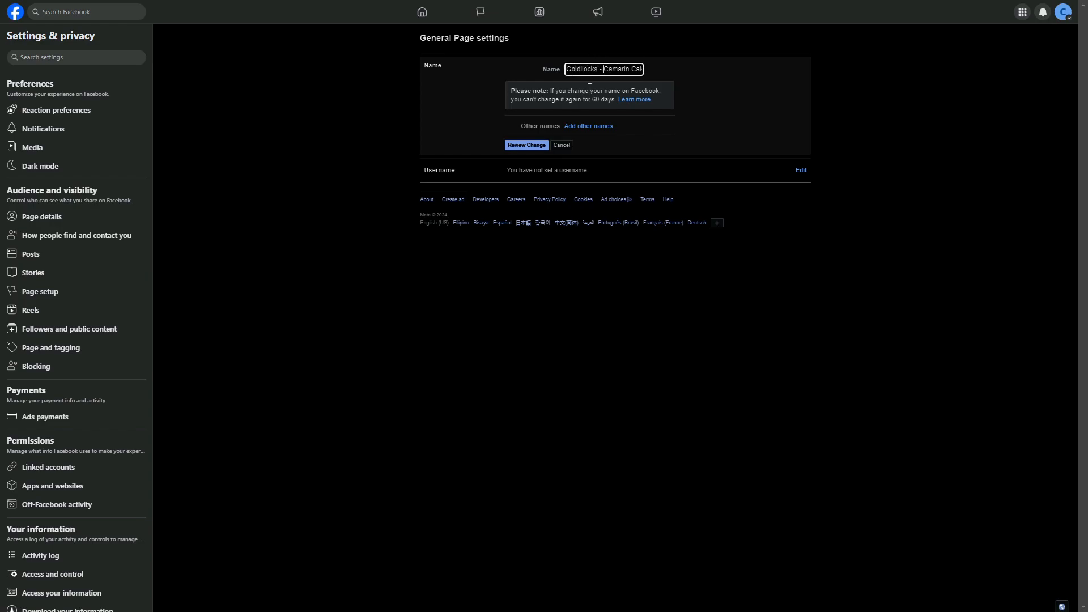